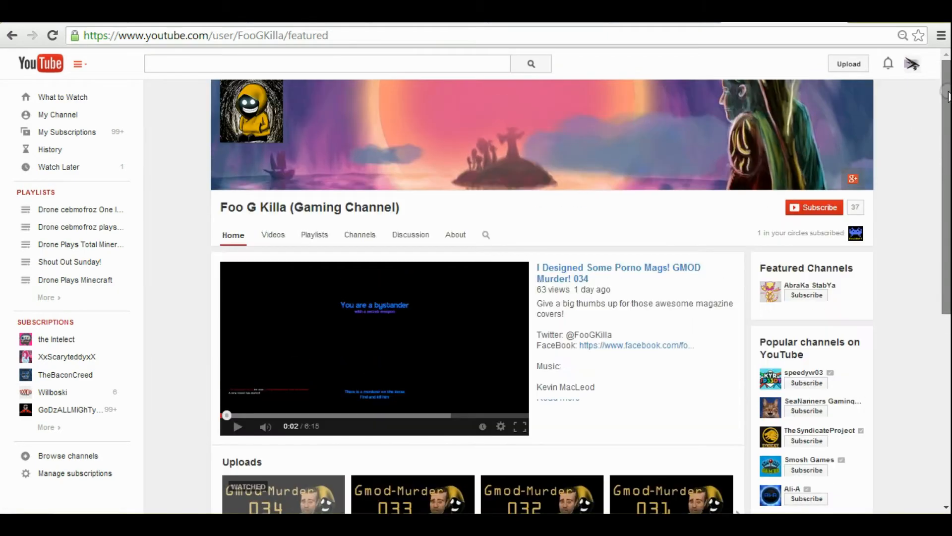
{"action": "mouse_move", "coordinate": [894, 242]}
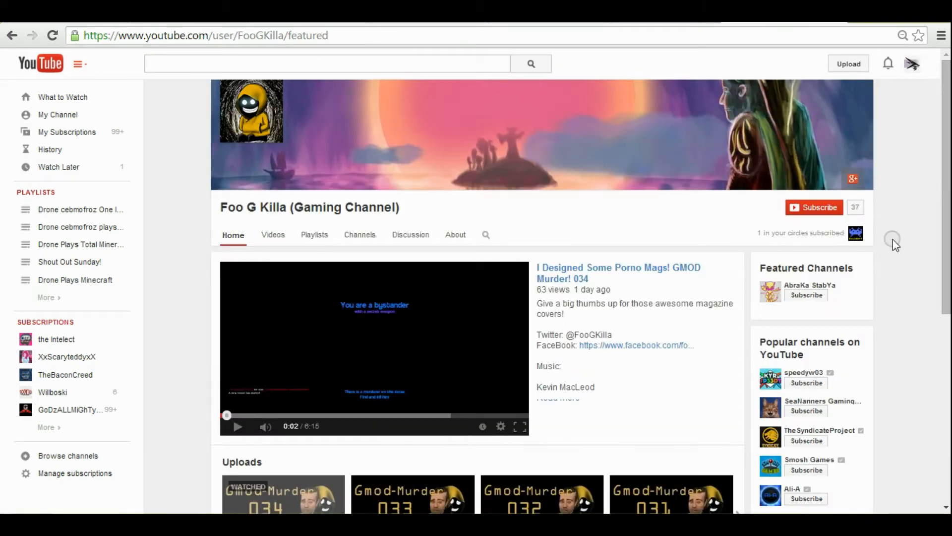
{"action": "mouse_move", "coordinate": [273, 235]}
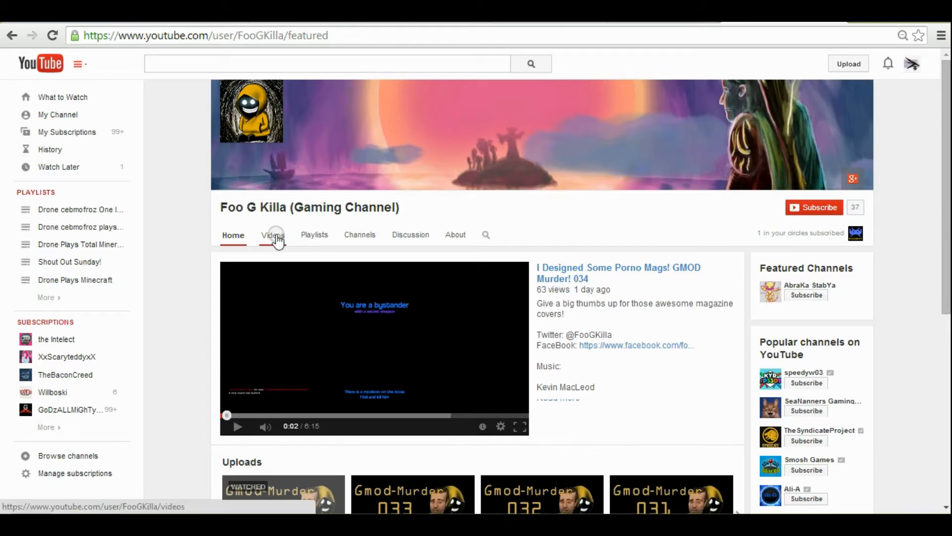
- Show Foo G Killa's uploads and load two more pages of older videos
{"action": "left_click", "coordinate": [272, 235]}
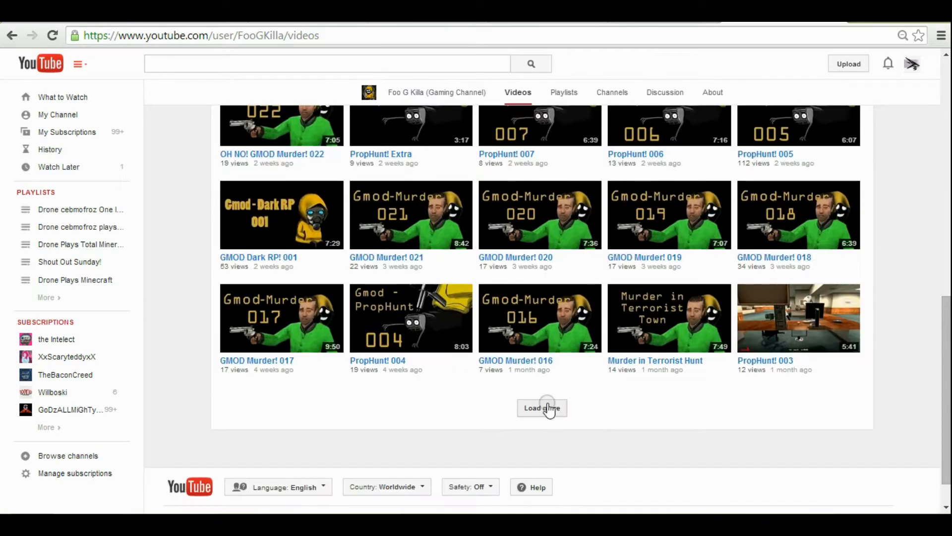
{"action": "left_click", "coordinate": [541, 407]}
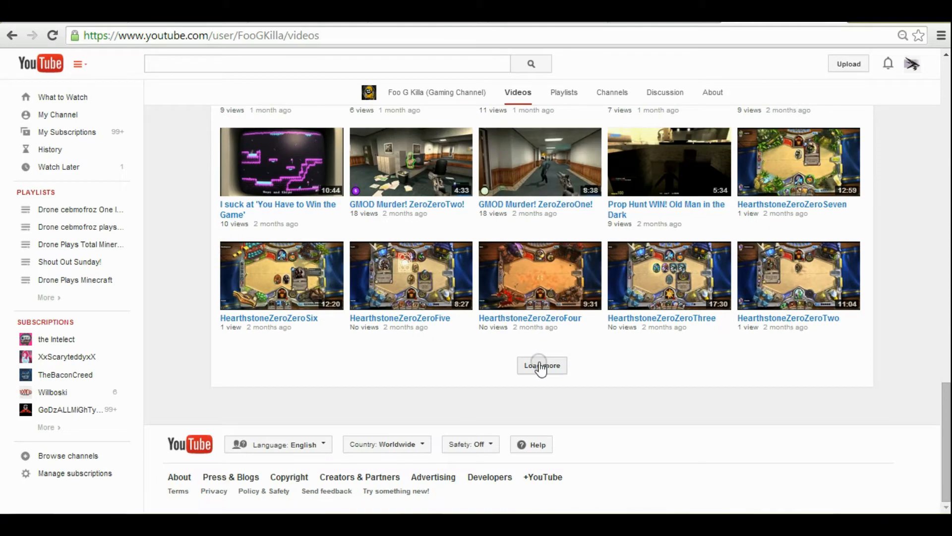
{"action": "left_click", "coordinate": [541, 366]}
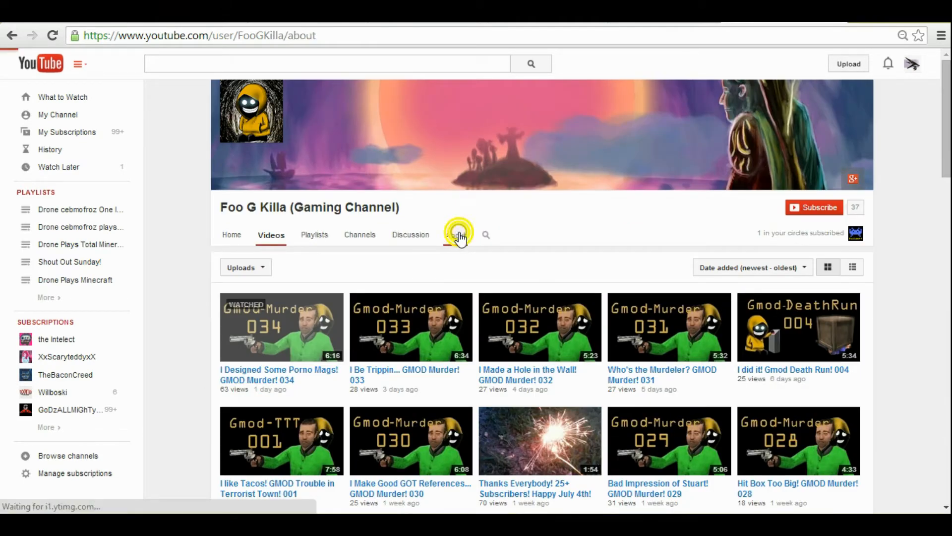
- View Foo G Killa's About page with its description, 37 subscribers and 1,042 views
{"action": "left_click", "coordinate": [459, 235]}
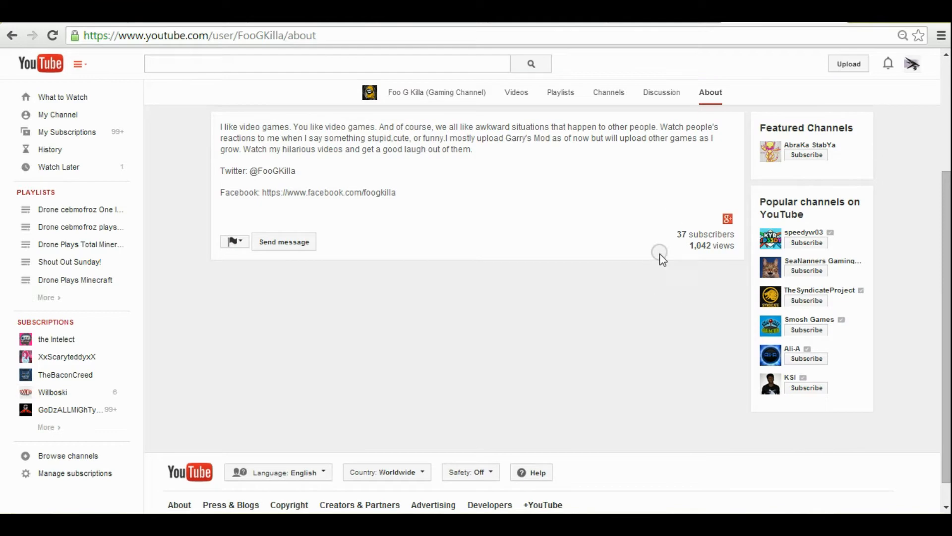
{"action": "mouse_move", "coordinate": [605, 185]}
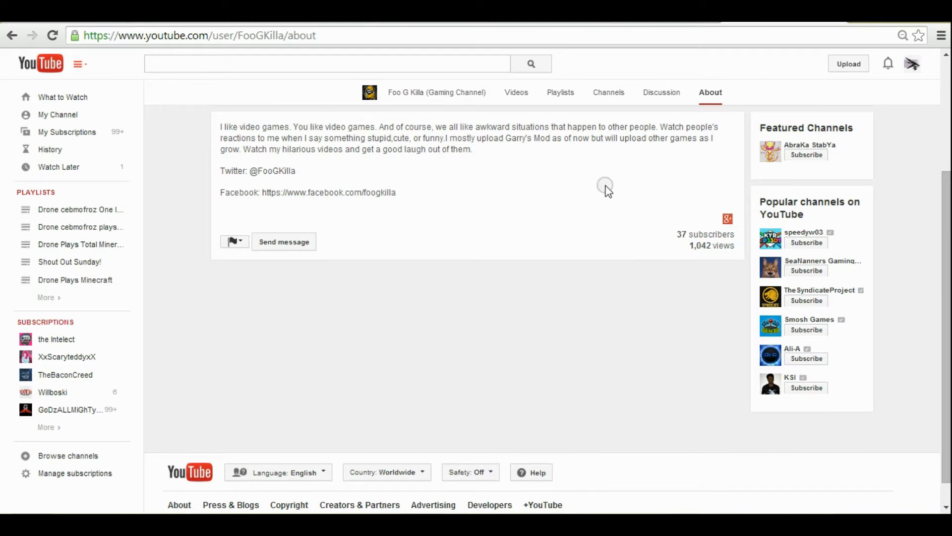
{"action": "scroll", "scroll_direction": "up", "scroll_amount": 3}
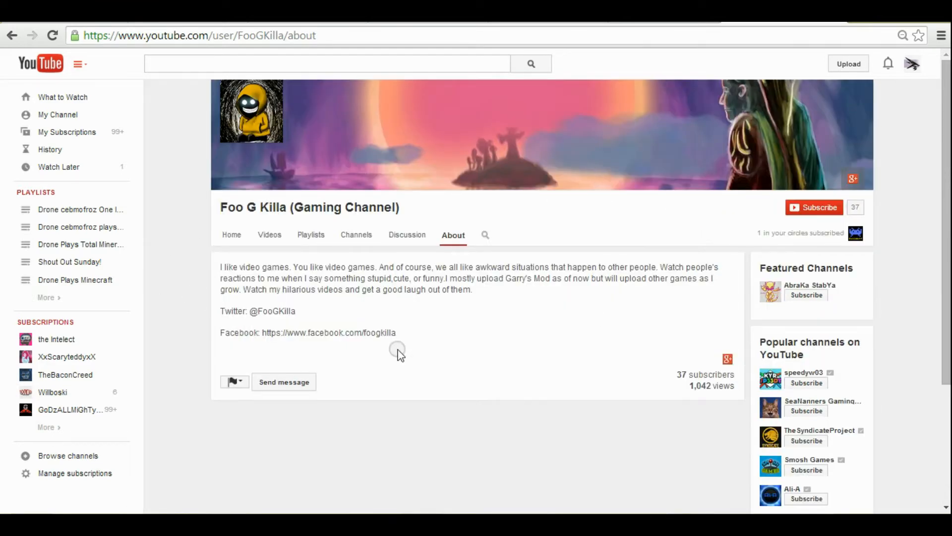
{"action": "mouse_move", "coordinate": [235, 284]}
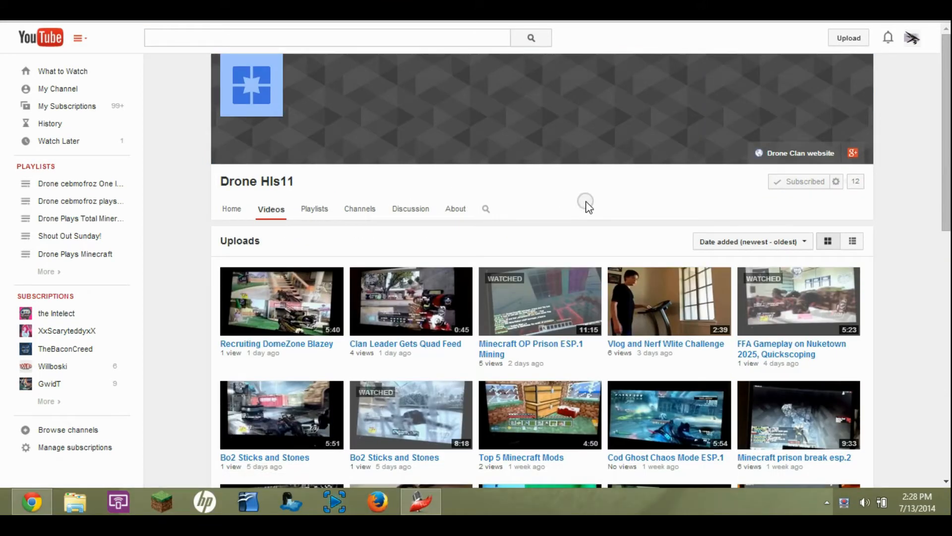
{"action": "mouse_move", "coordinate": [457, 177]}
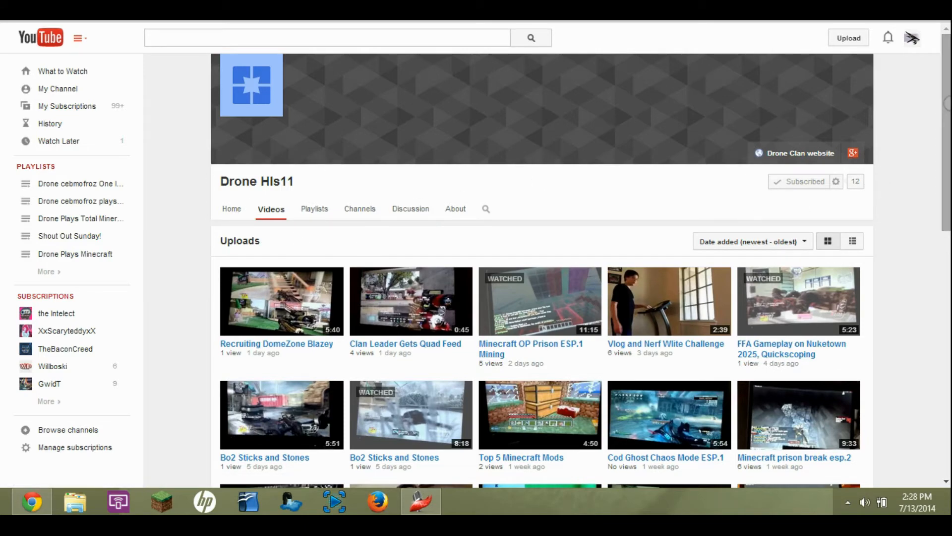
- Scroll Drone Hls11's uploads down to the oldest videos and back to the top
{"action": "scroll", "scroll_direction": "down", "scroll_amount": 3}
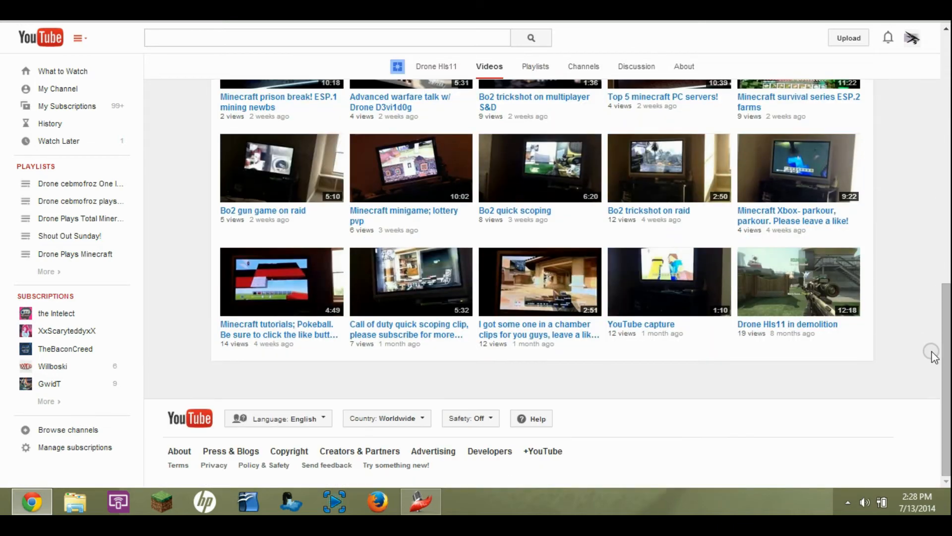
{"action": "mouse_move", "coordinate": [943, 342]}
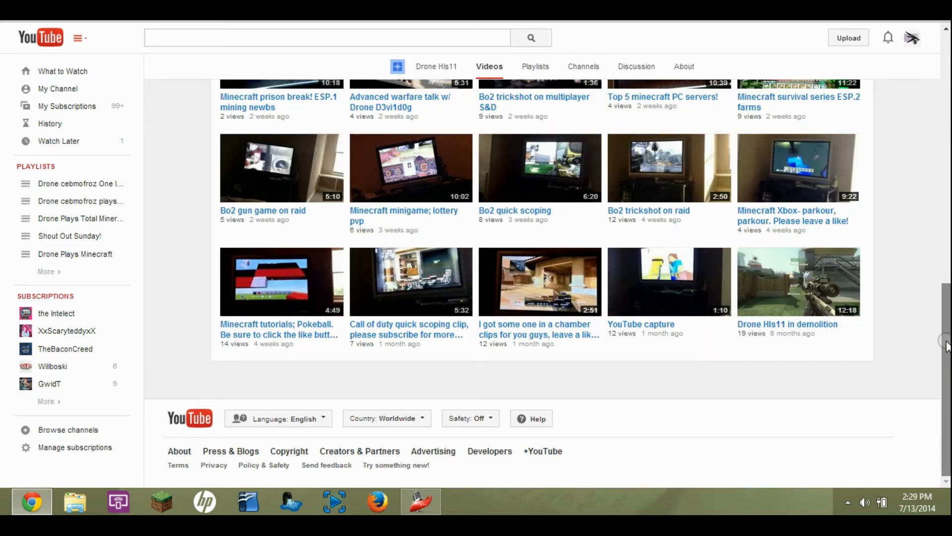
{"action": "scroll", "scroll_direction": "up", "scroll_amount": 3}
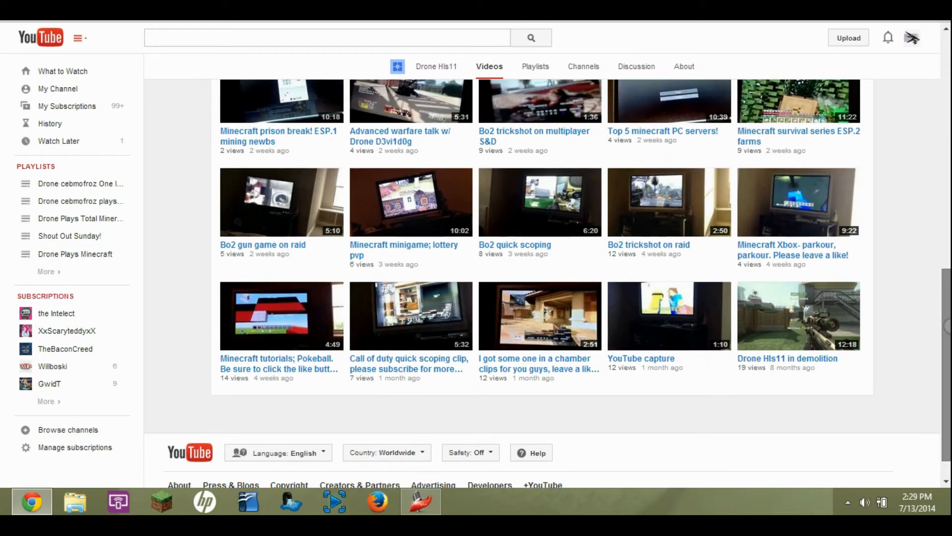
{"action": "scroll", "scroll_direction": "up", "scroll_amount": 3}
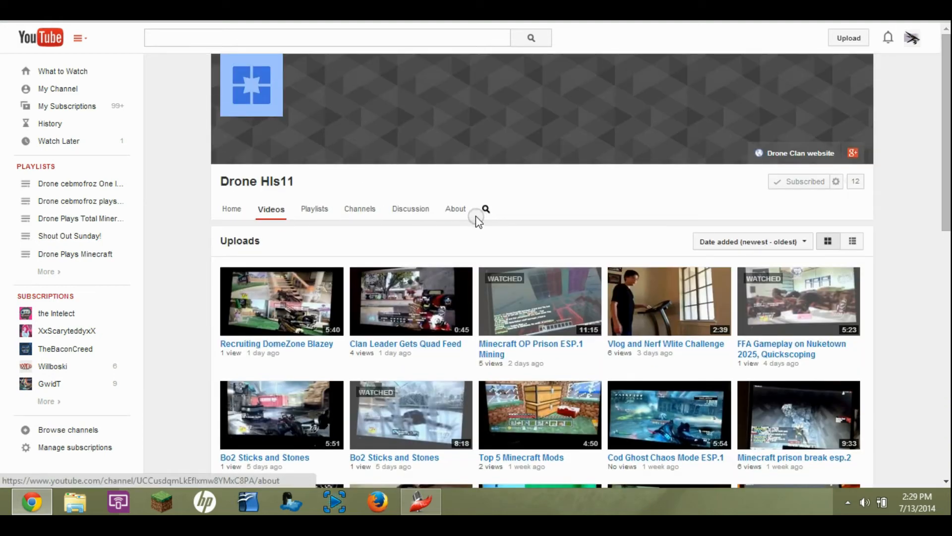
- View Drone Hls11's About page showing its description, 12 subscribers and 171 views
{"action": "left_click", "coordinate": [455, 209]}
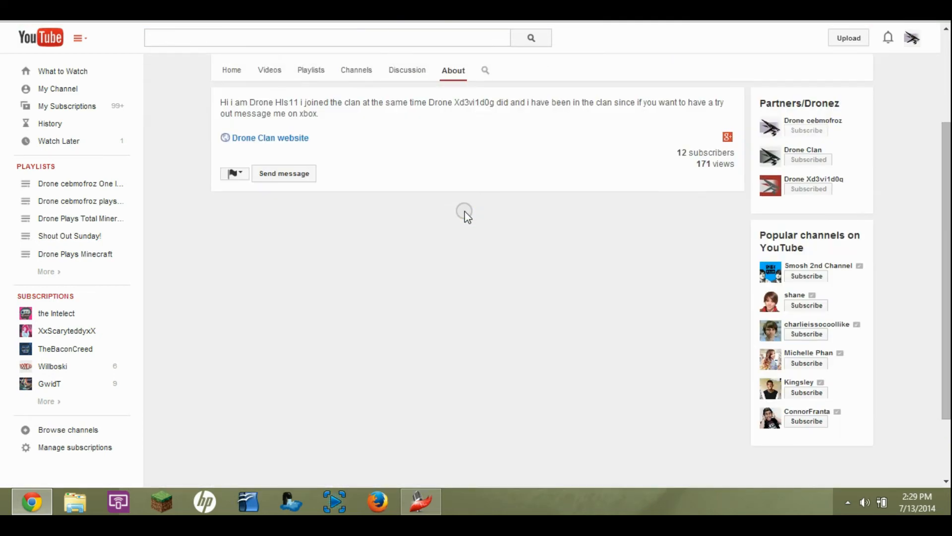
{"action": "scroll", "scroll_direction": "up", "scroll_amount": 3}
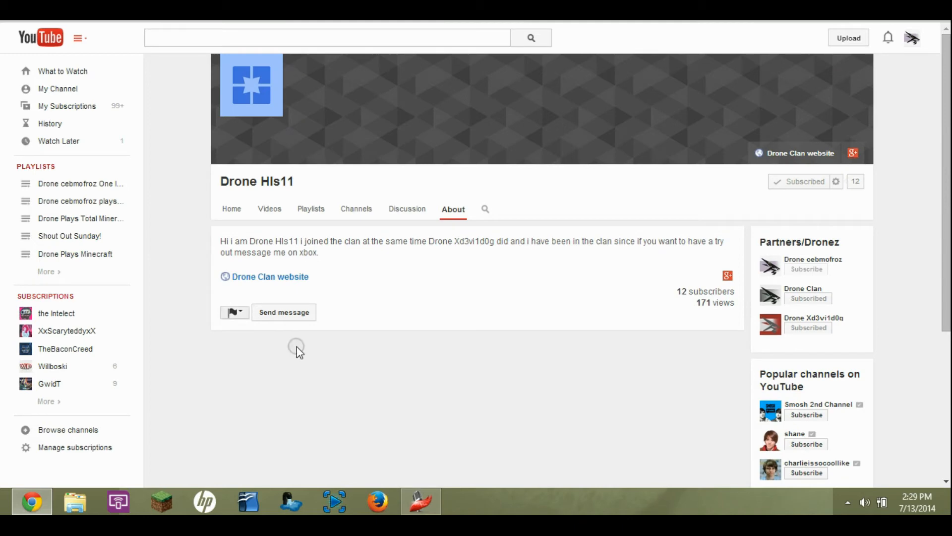
{"action": "mouse_move", "coordinate": [642, 281]}
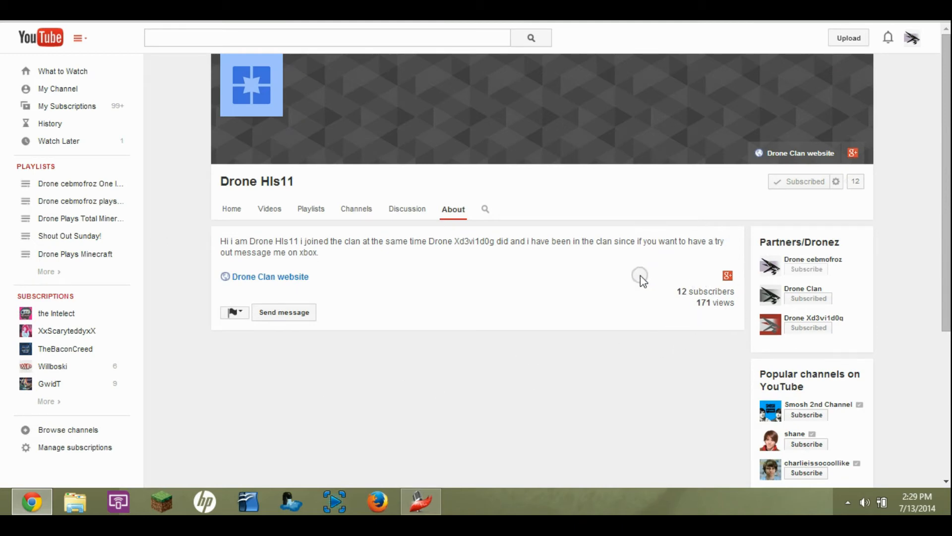
{"action": "mouse_move", "coordinate": [269, 208]}
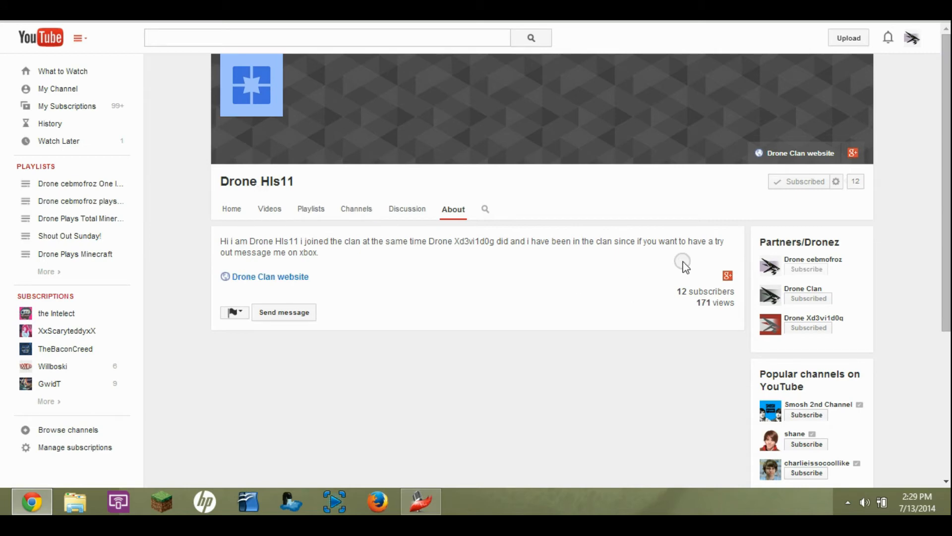
{"action": "mouse_move", "coordinate": [611, 197]}
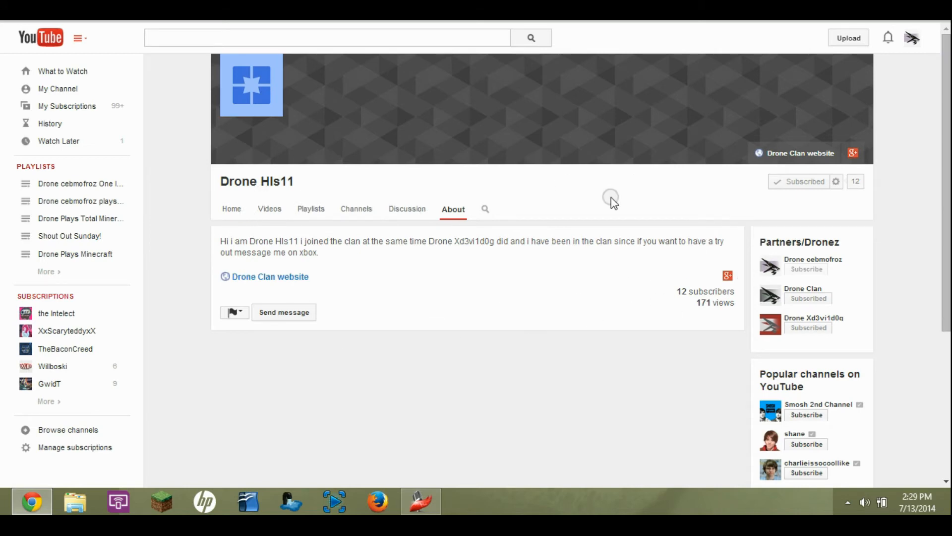
{"action": "mouse_move", "coordinate": [585, 254]}
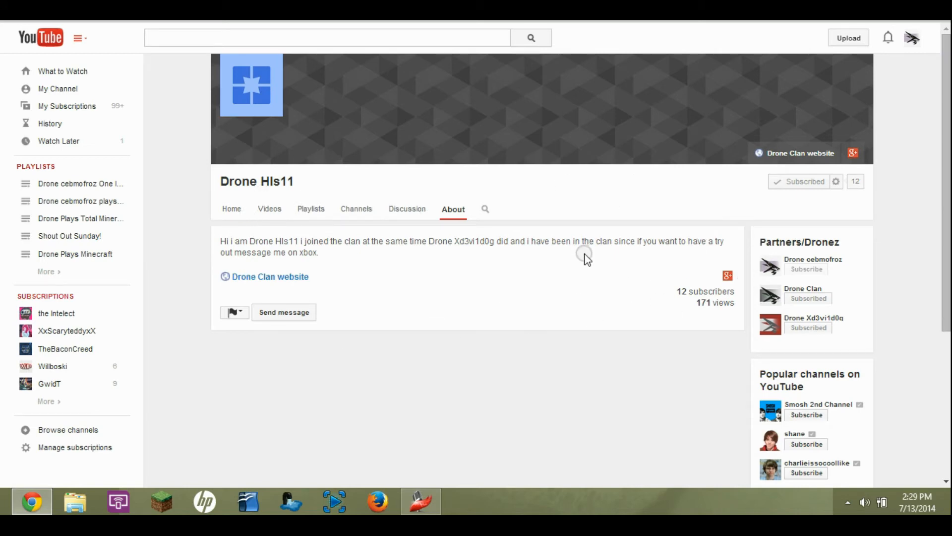